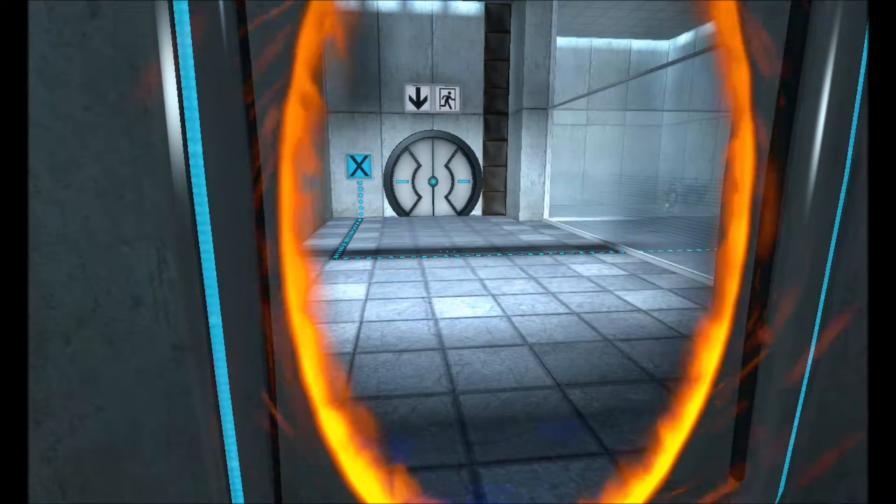
{"action": "mouse_move", "coordinate": [448, 252]}
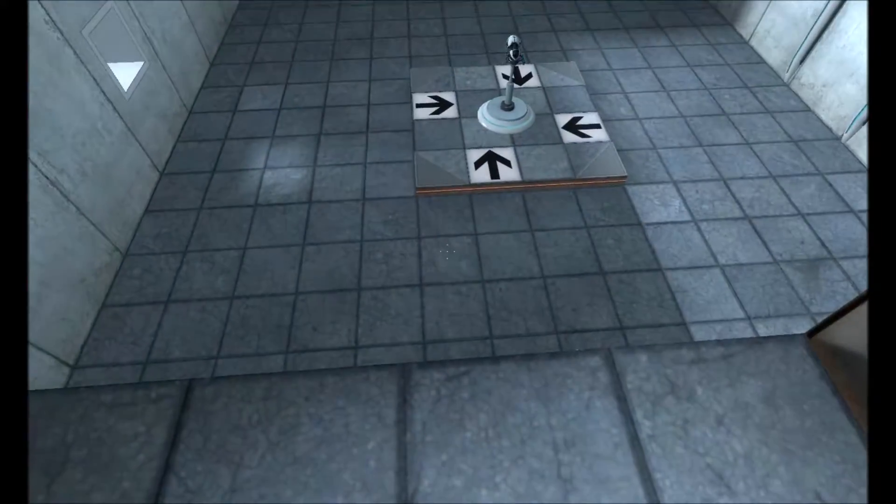
{"action": "mouse_move", "coordinate": [449, 252]}
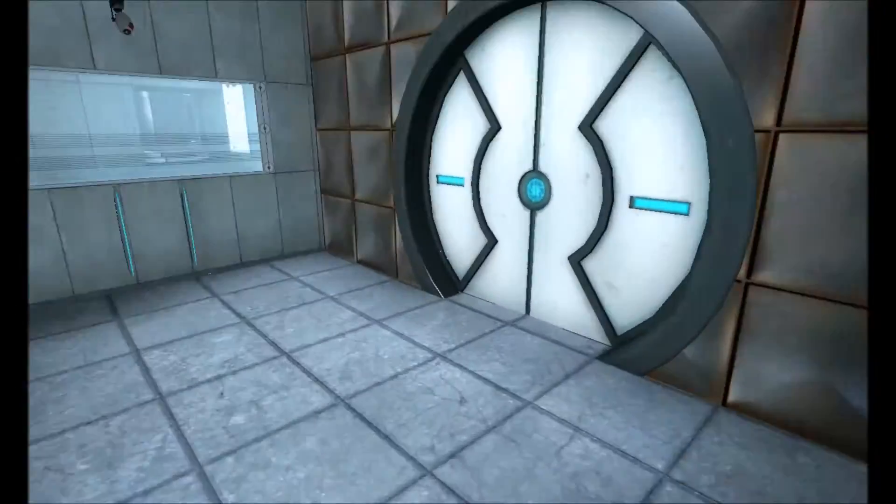